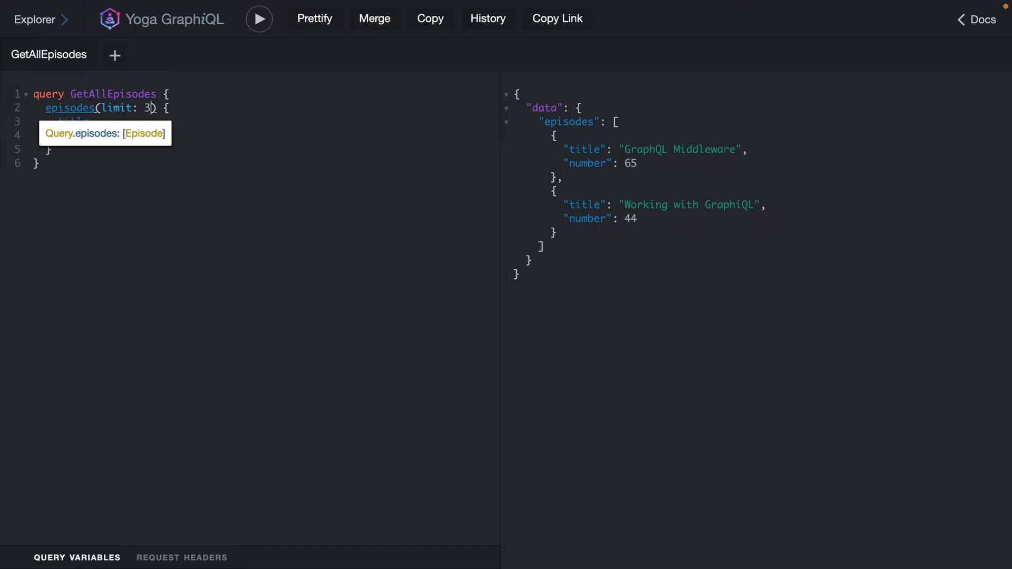
# Run GetAllEpisodes with limit 3 to list three episodes, then bring up server.ts
pyautogui.click(259, 18)
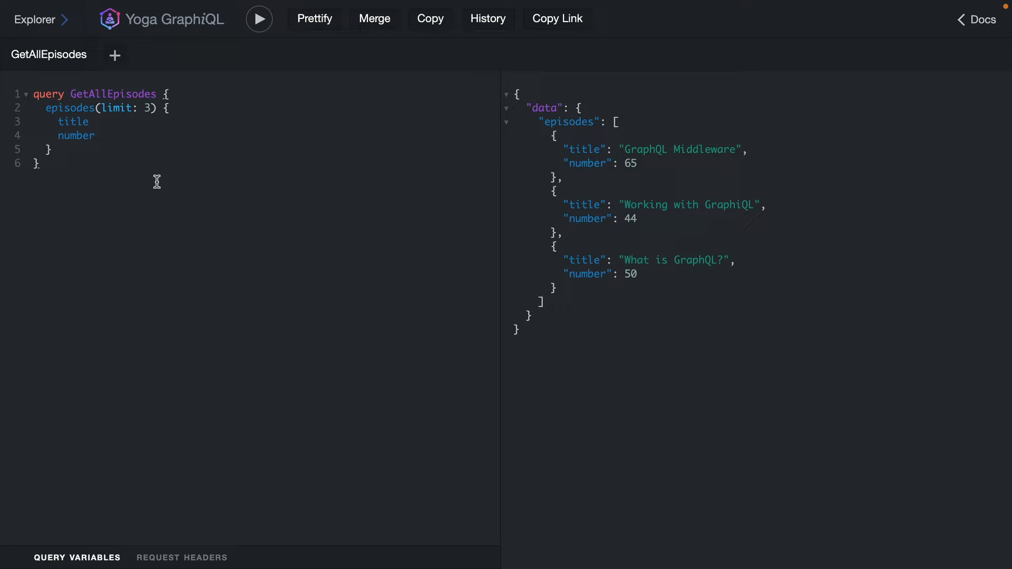
pyautogui.click(40, 163)
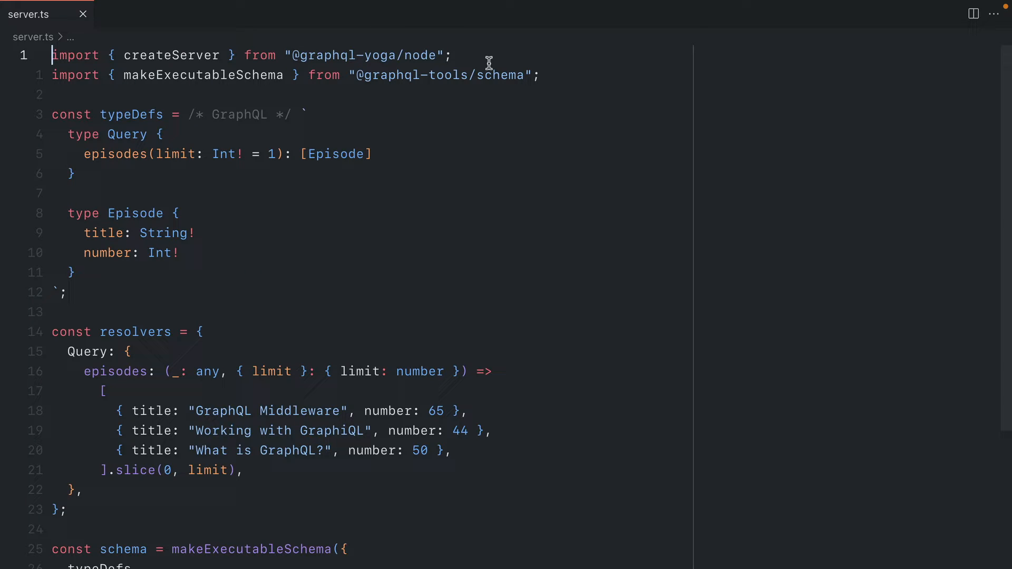
pyautogui.moveTo(209, 79)
pyautogui.write('npm')
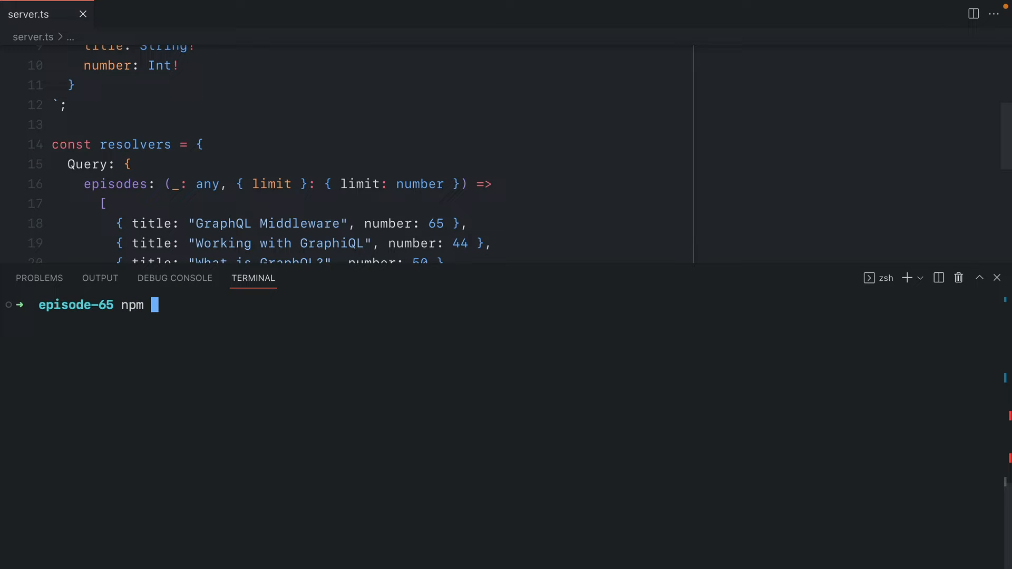
# Run npm install graphql-middleware in the episode-65 project terminal
pyautogui.write('install gr')
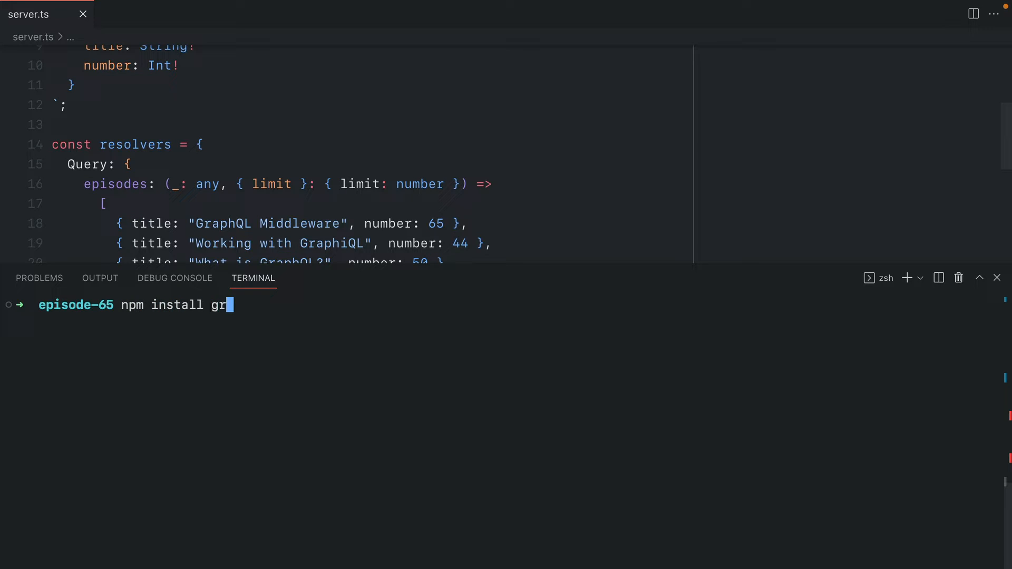
pyautogui.write('aphql-middleware graphql')
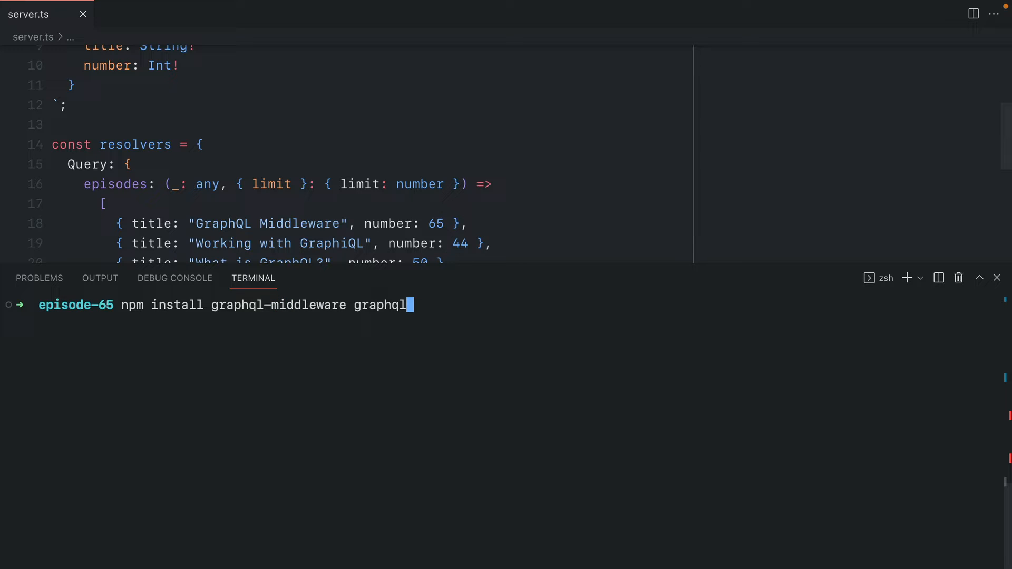
pyautogui.press('BackSpace')
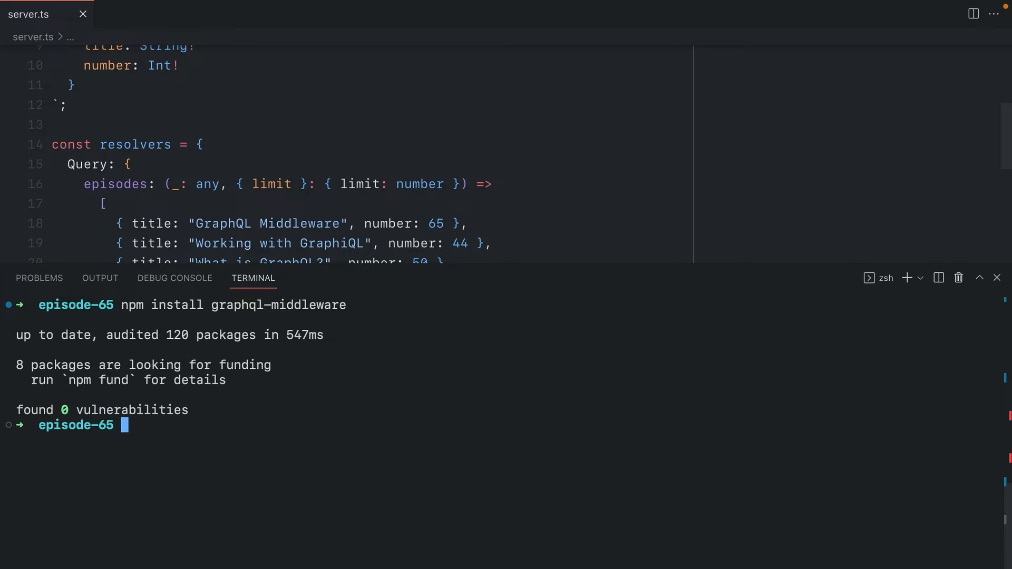
# Import applyMiddleware in server.ts, accepting the autocomplete suggestion
pyautogui.write('import')
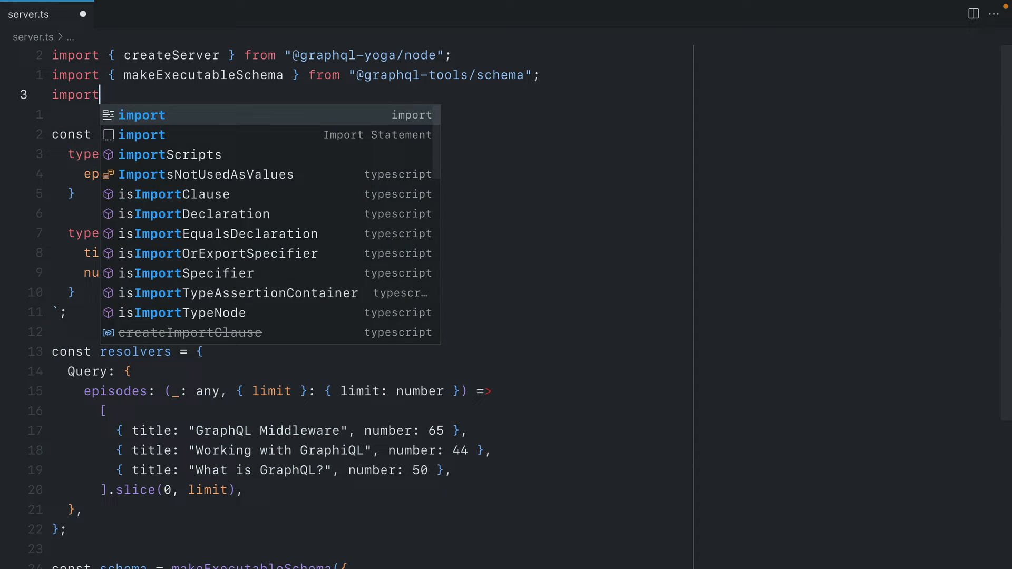
pyautogui.write('{apply')
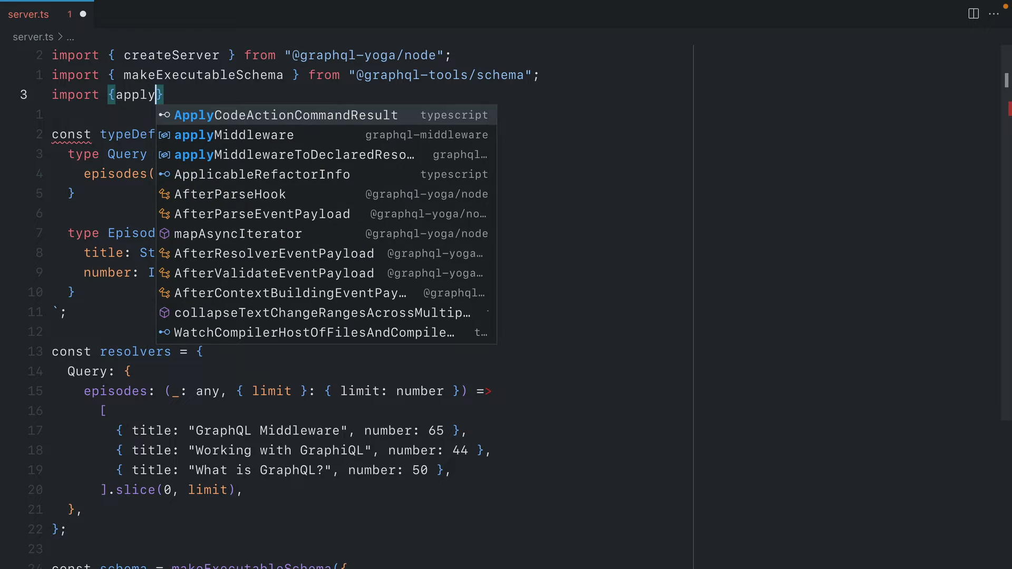
pyautogui.click(233, 135)
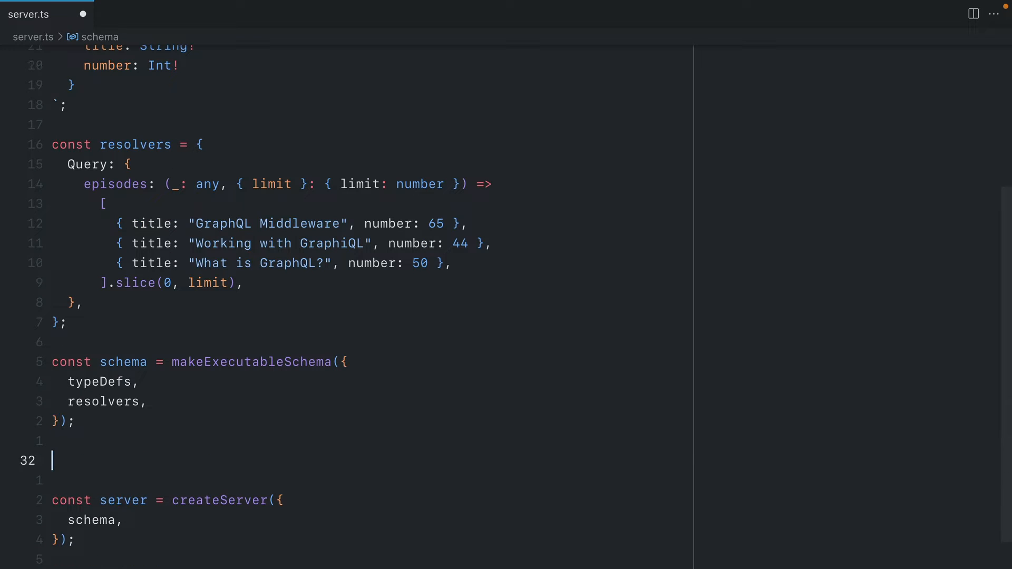
# Define schemaWithMiddleware = applyMiddleware(schema) and pass it as the server's schema
pyautogui.write('const sch')
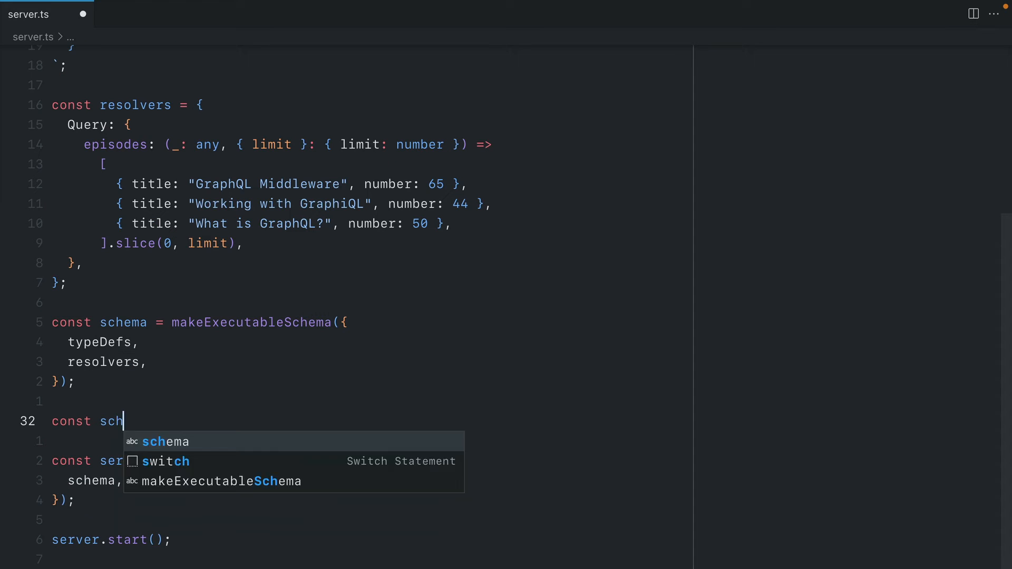
pyautogui.write('emaWithMiddleware = applyMiddleware()')
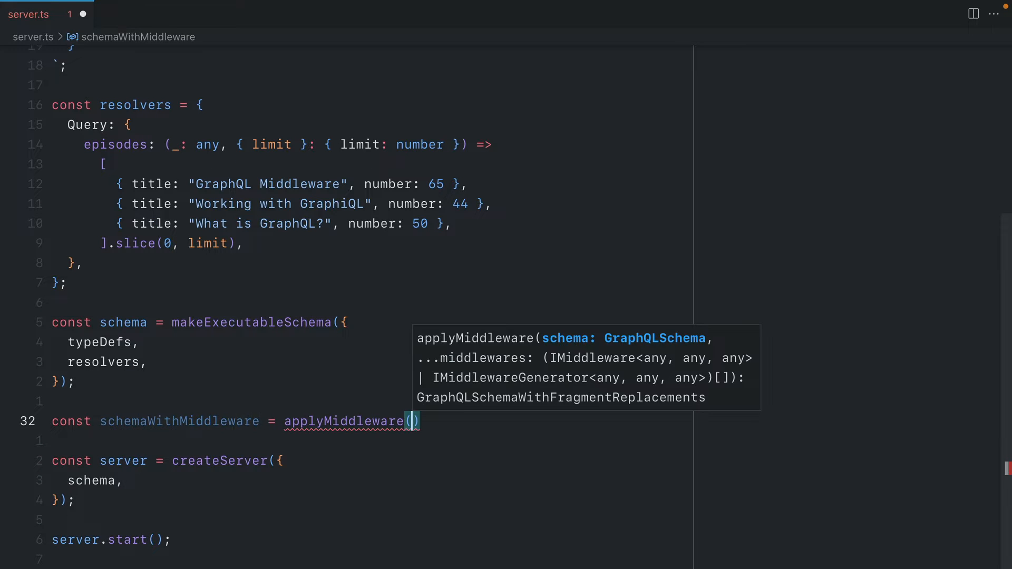
pyautogui.write('schema')
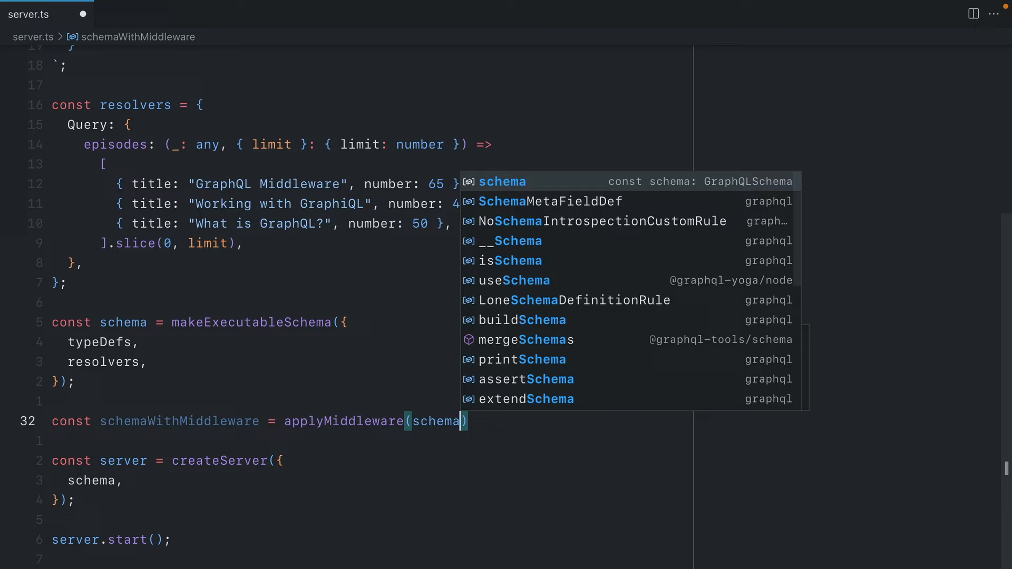
pyautogui.write(', ...')
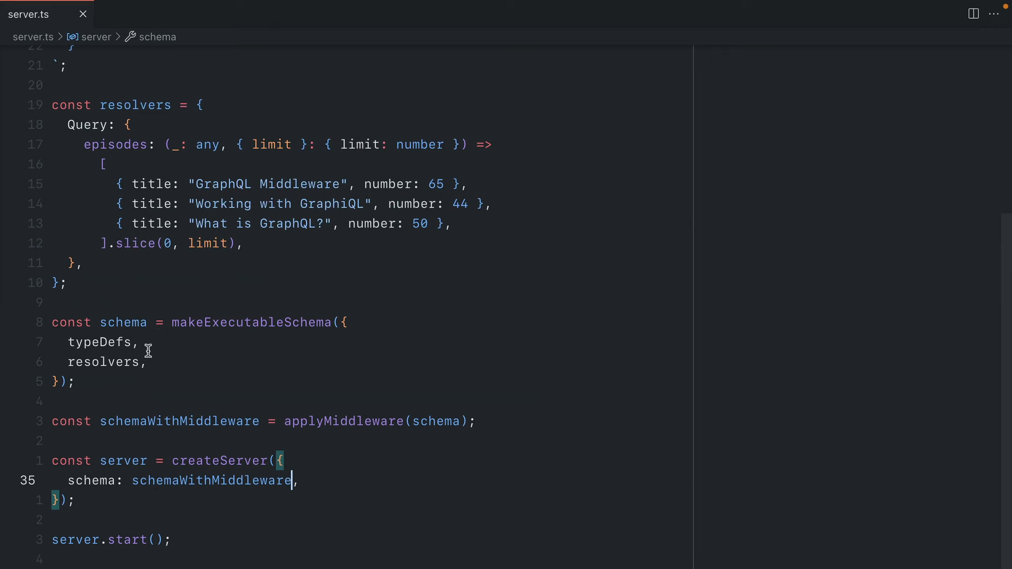
# Declare an async logInput middleware taking resolve, parent, args and context
pyautogui.write(',')
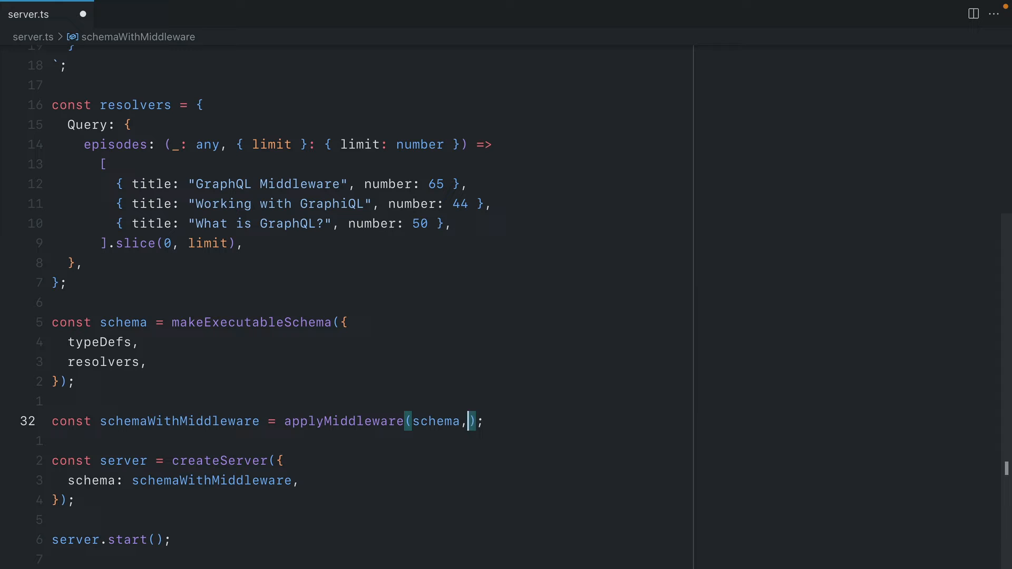
pyautogui.write('logInput')
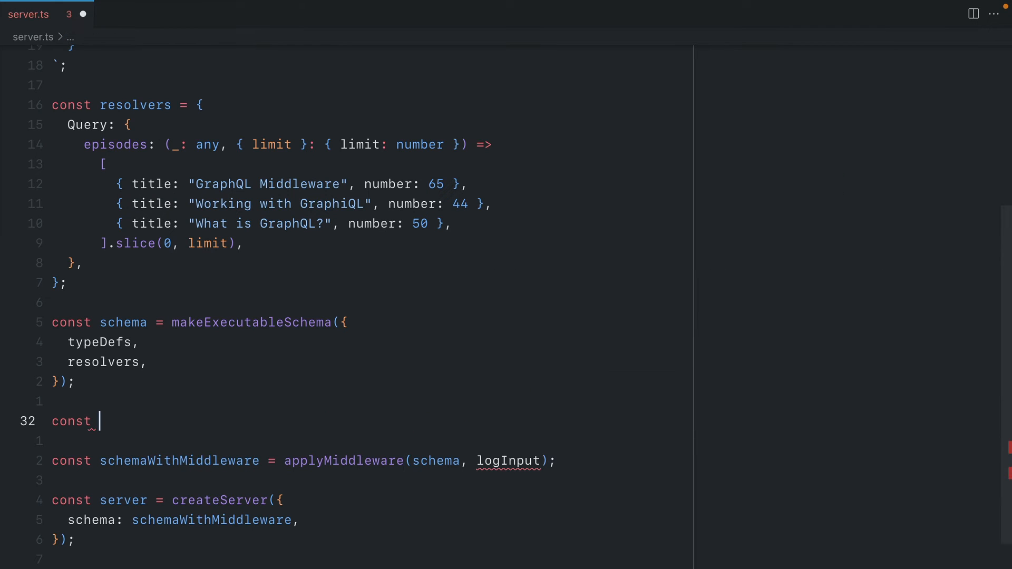
pyautogui.write('logInput;')
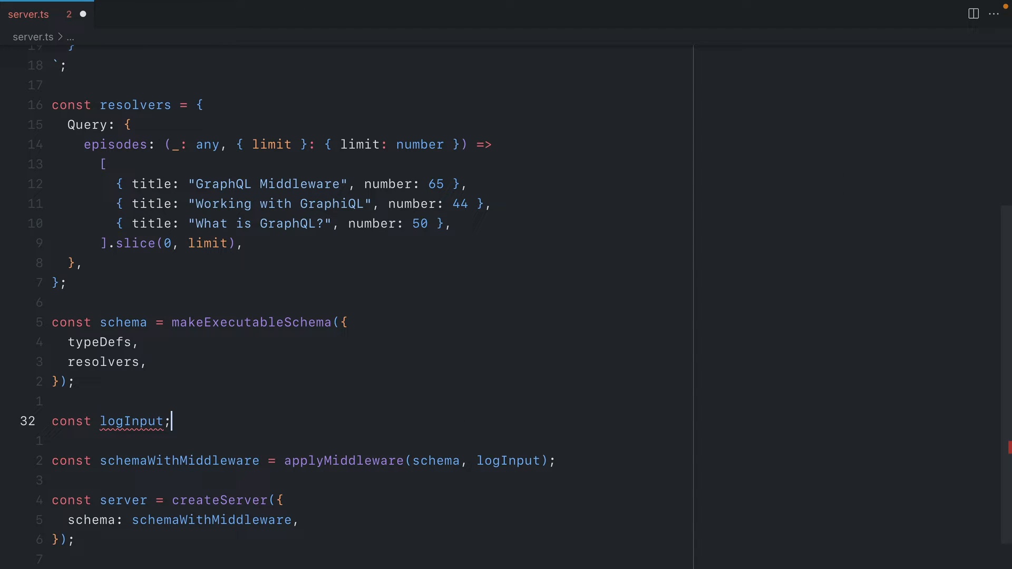
pyautogui.write('= async ()')
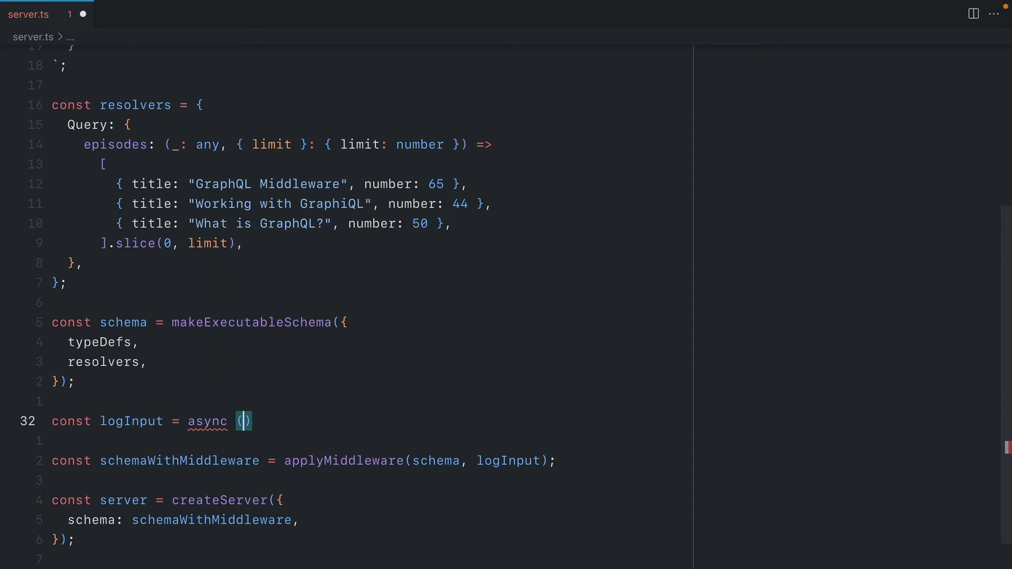
pyautogui.write('r')
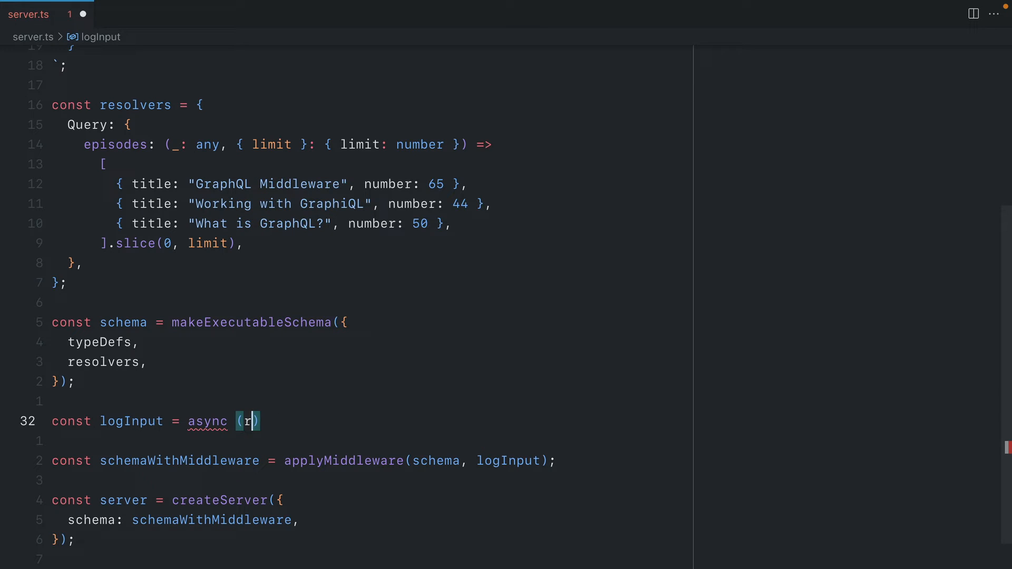
pyautogui.write('esolve')
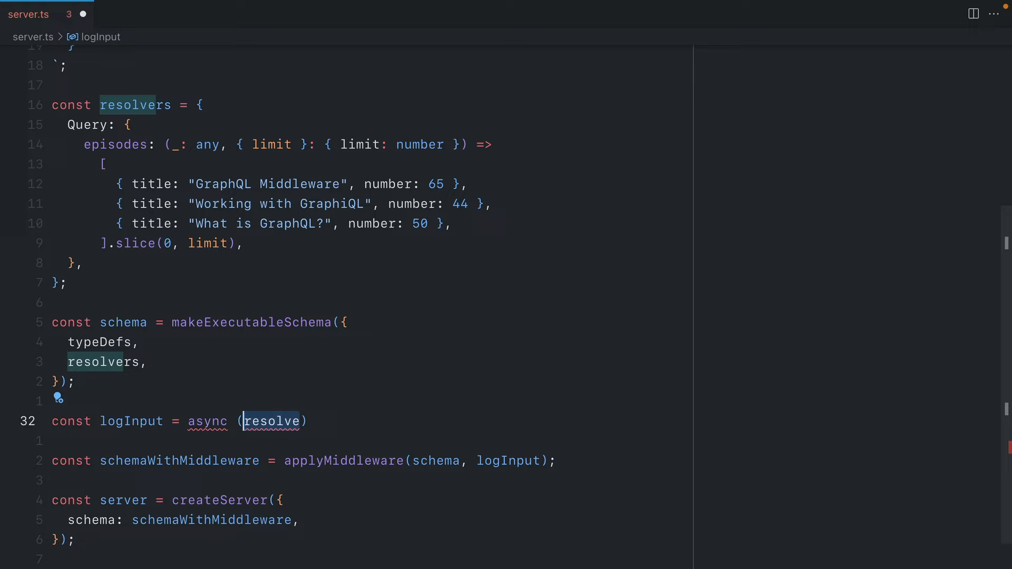
pyautogui.write(', parent,')
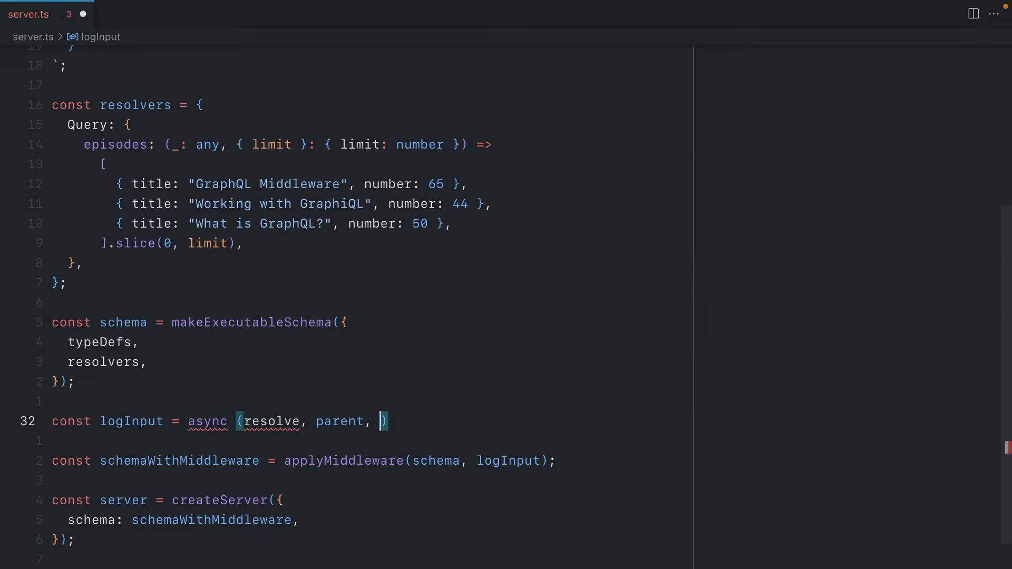
pyautogui.write('args, context, info')
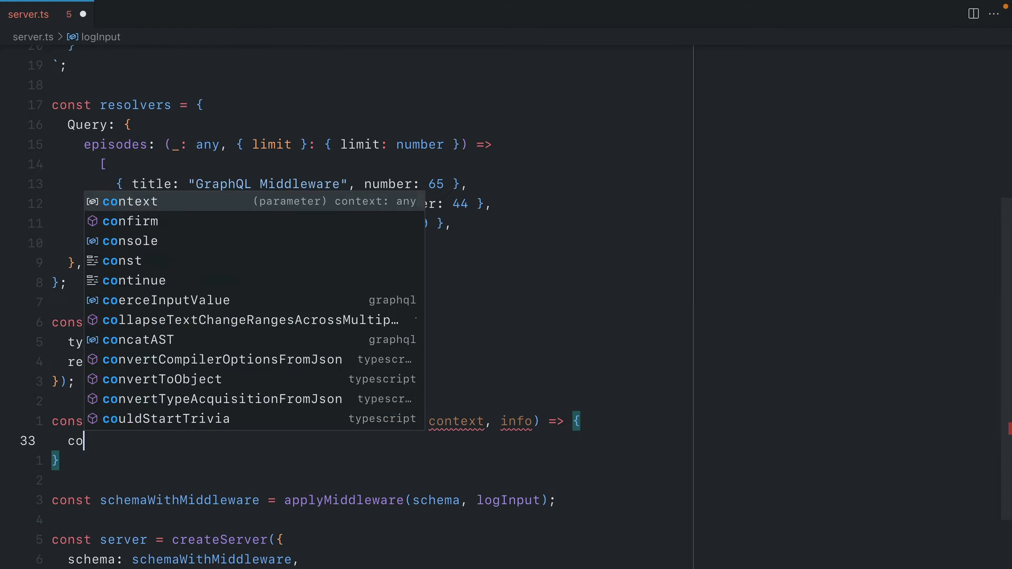
# Await resolve(parent, args, context, info) into result and return result
pyautogui.write('nst result =')
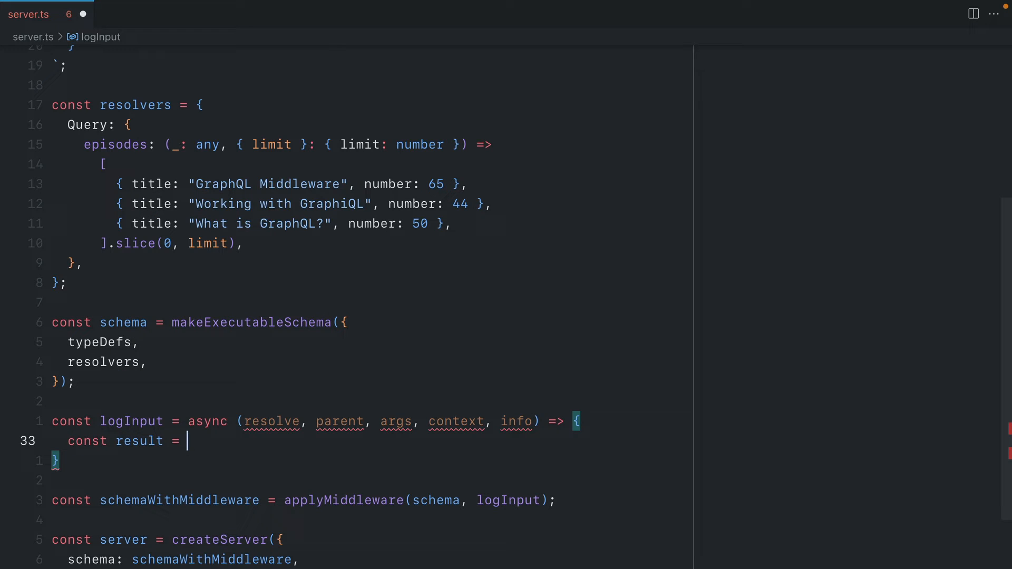
pyautogui.write('await resolve()')
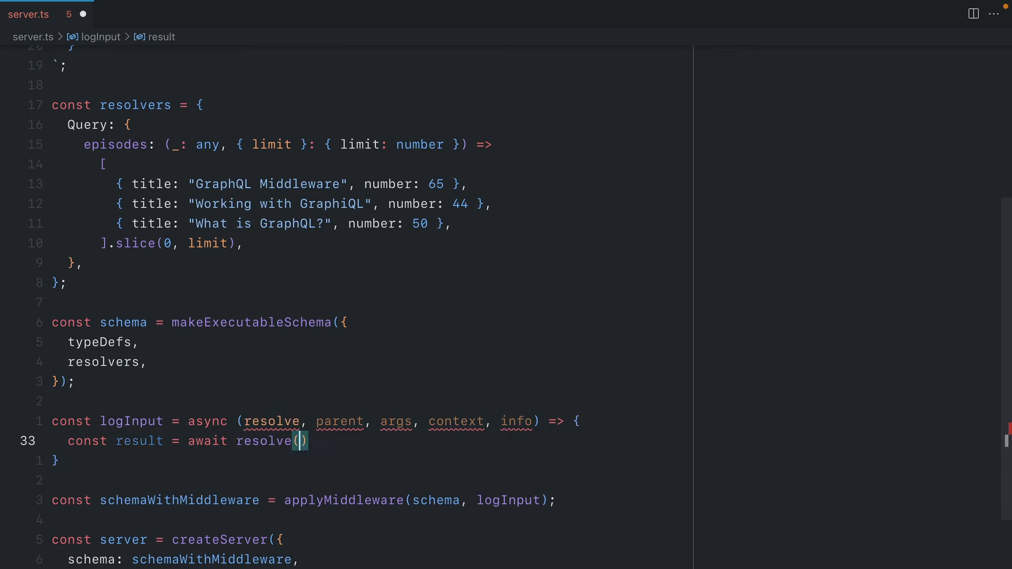
pyautogui.write('parent, a')
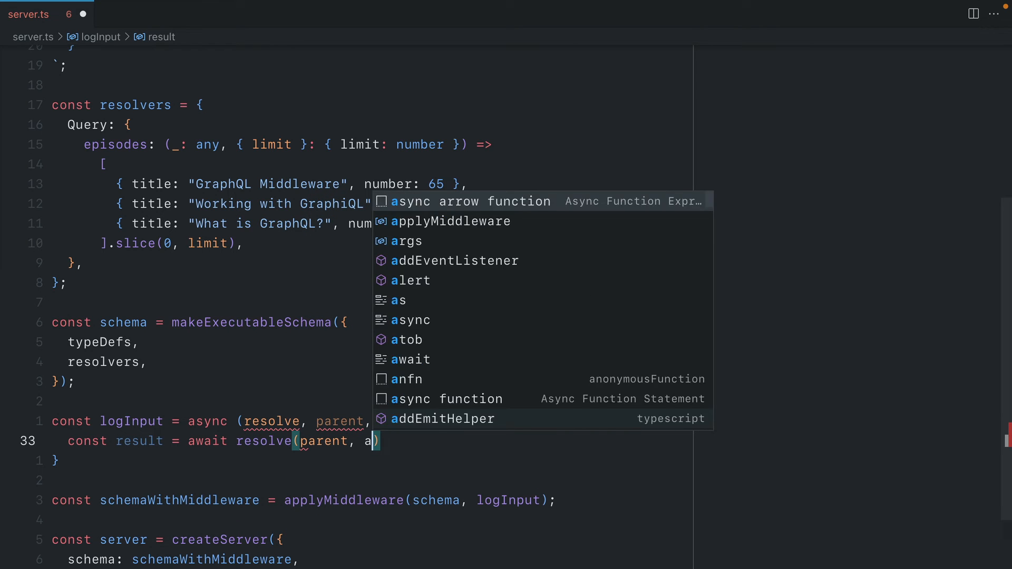
pyautogui.write('rgs, context, info')
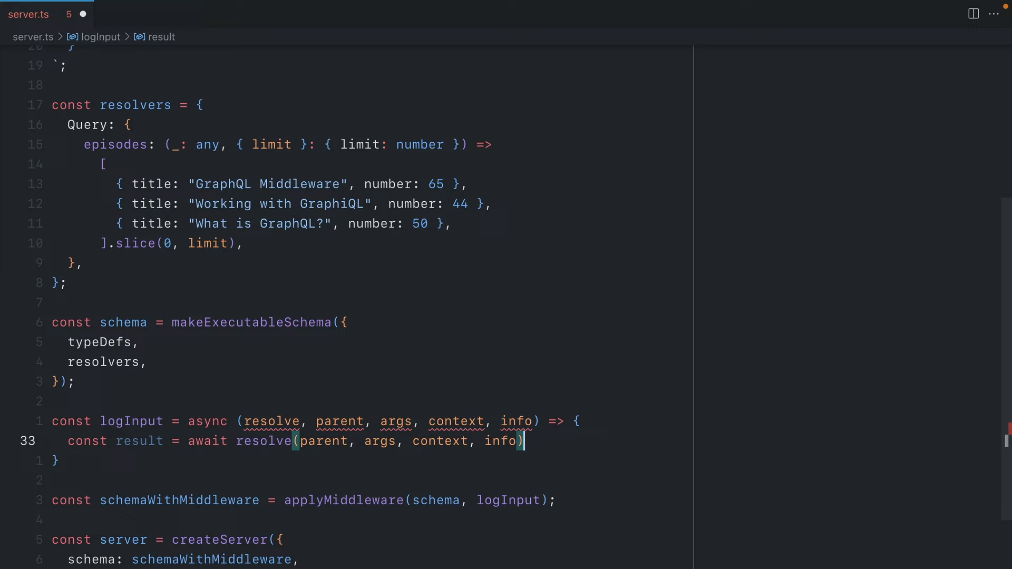
pyautogui.write('return')
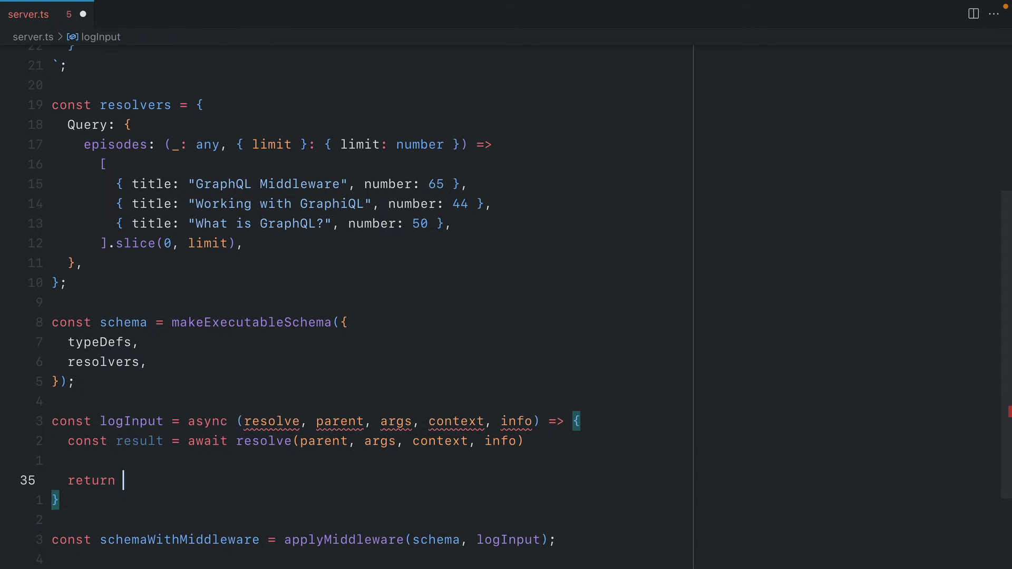
pyautogui.write('result;')
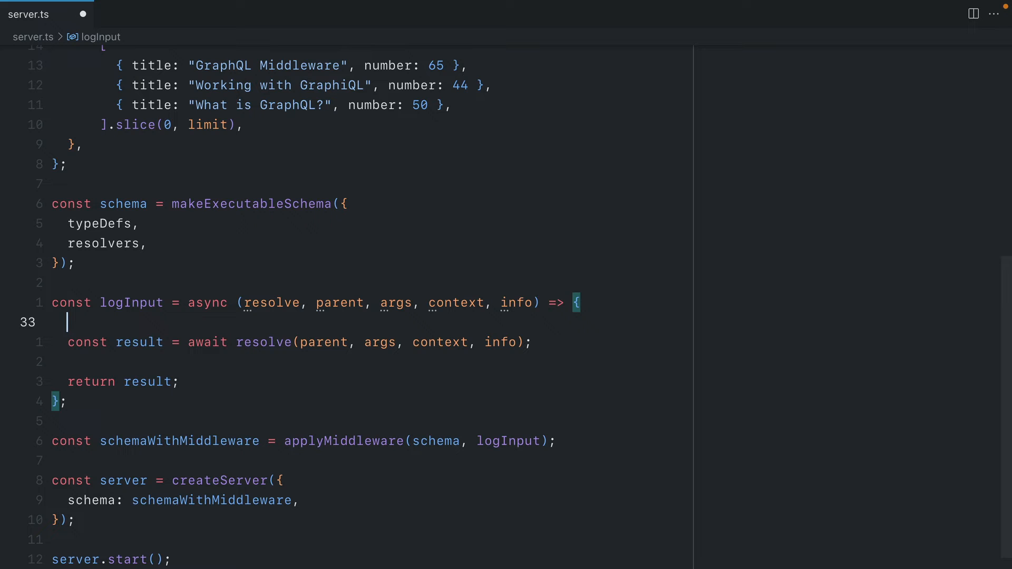
# Add console.log({ args }) at the top of logInput
pyautogui.write('console.l')
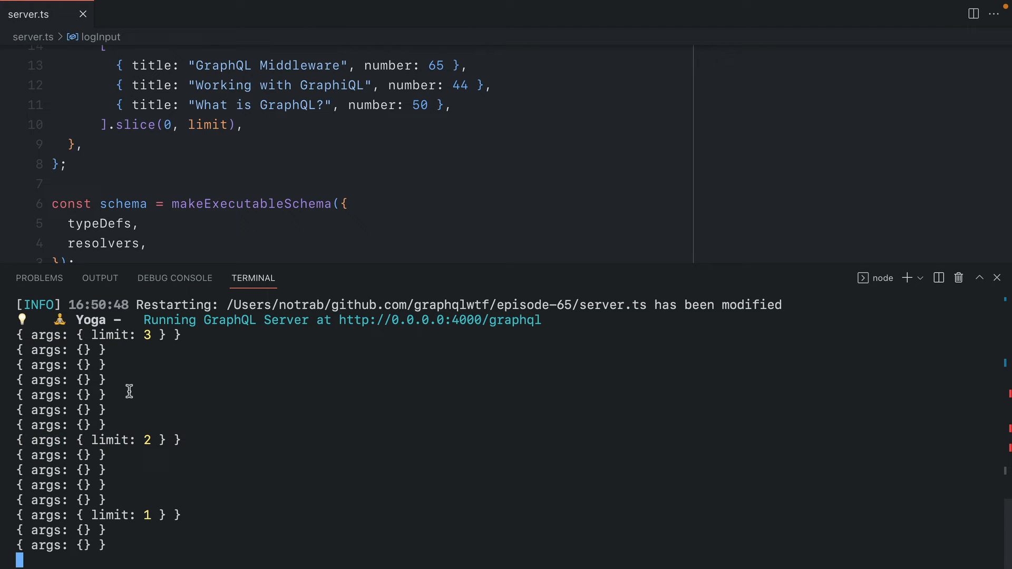
pyautogui.moveTo(113, 424)
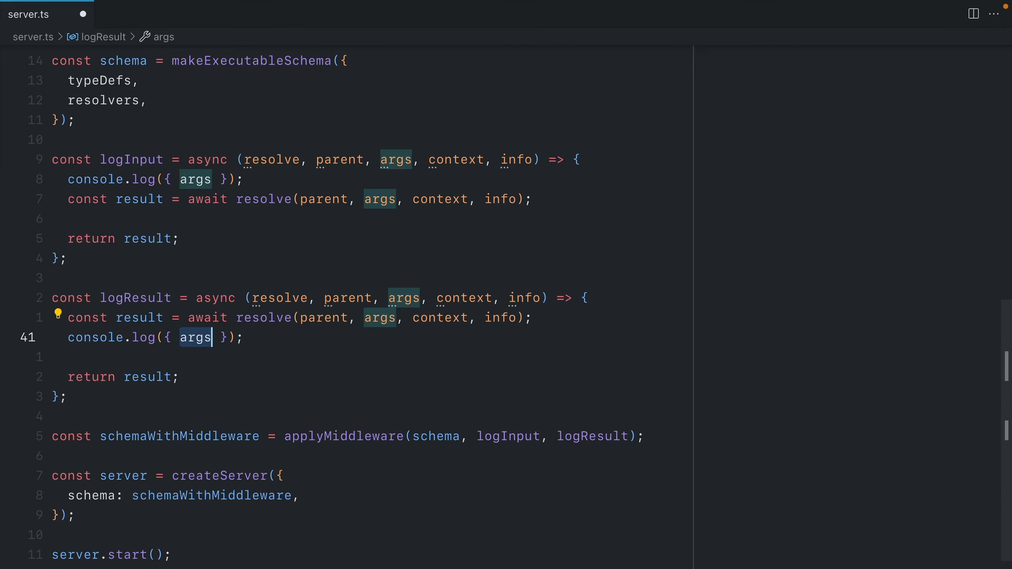
# Make the copied logResult middleware log { result } after resolving
pyautogui.write('result')
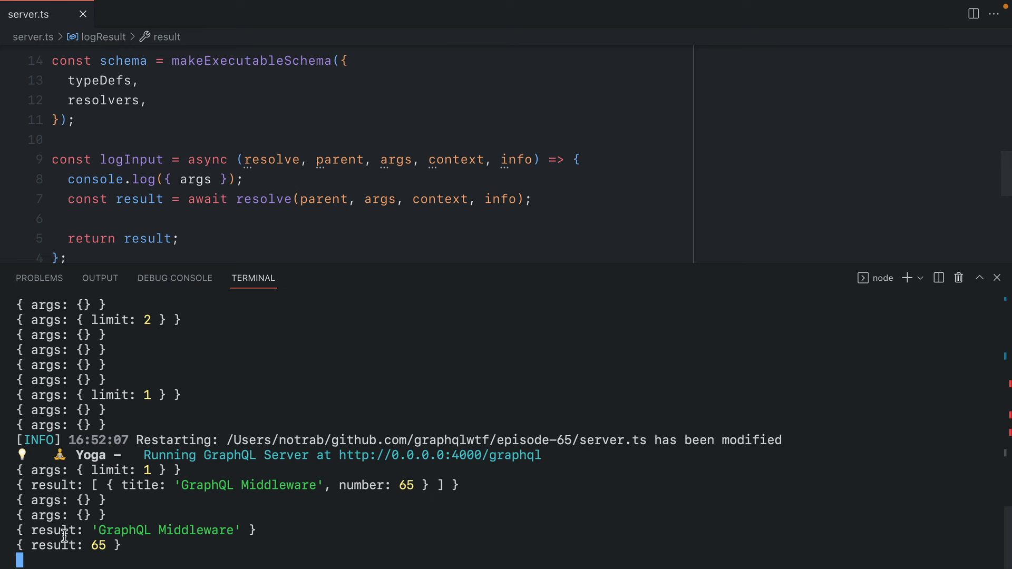
# Double-click a logged result word in the terminal output
pyautogui.doubleClick(55, 545)
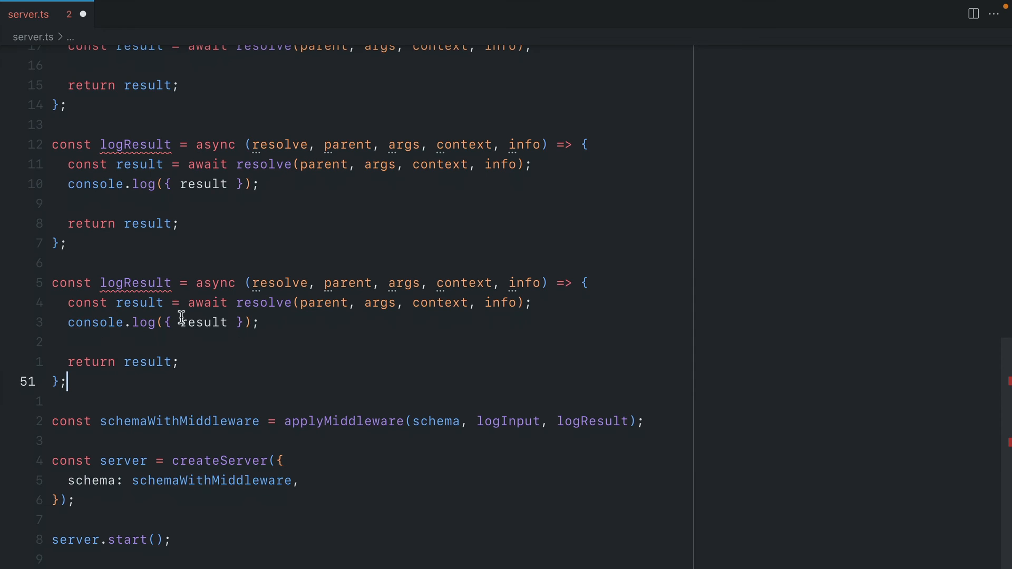
# Rename the copy uppercaseTitle returning result.toUpperCase(), and start an Episode entry
pyautogui.write('uppercaseTit')
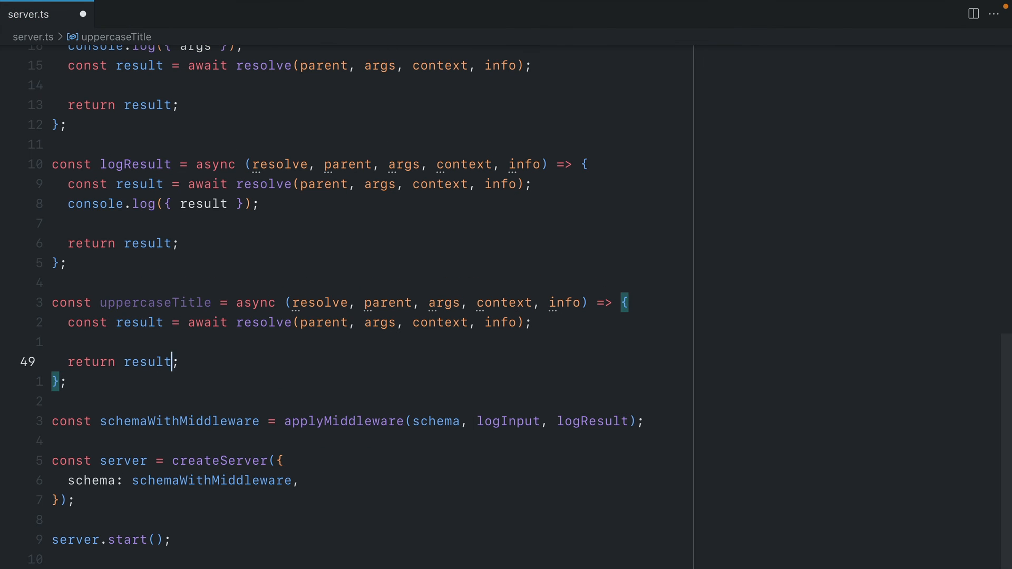
pyautogui.write('.toUpper')
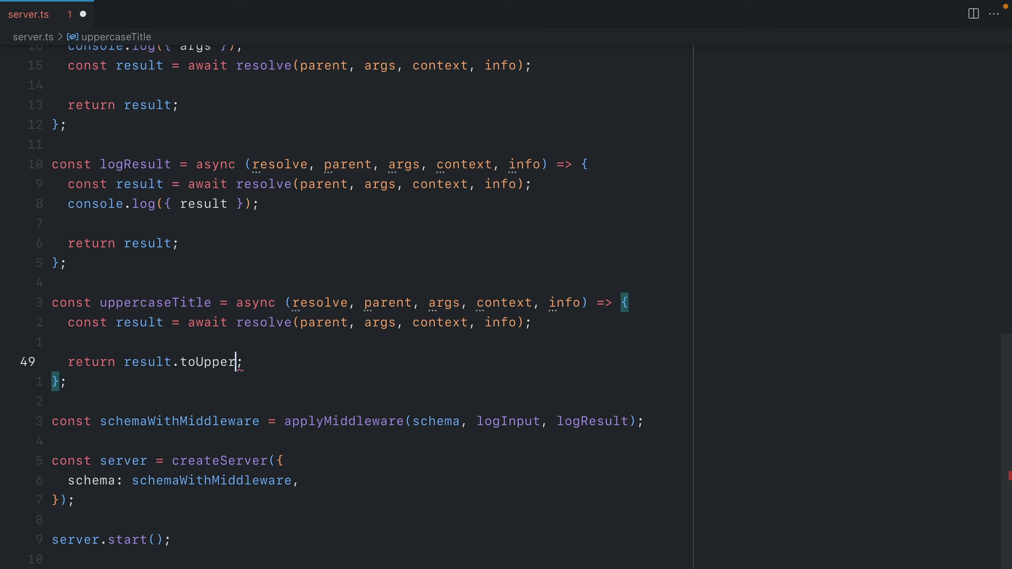
pyautogui.write('Case()')
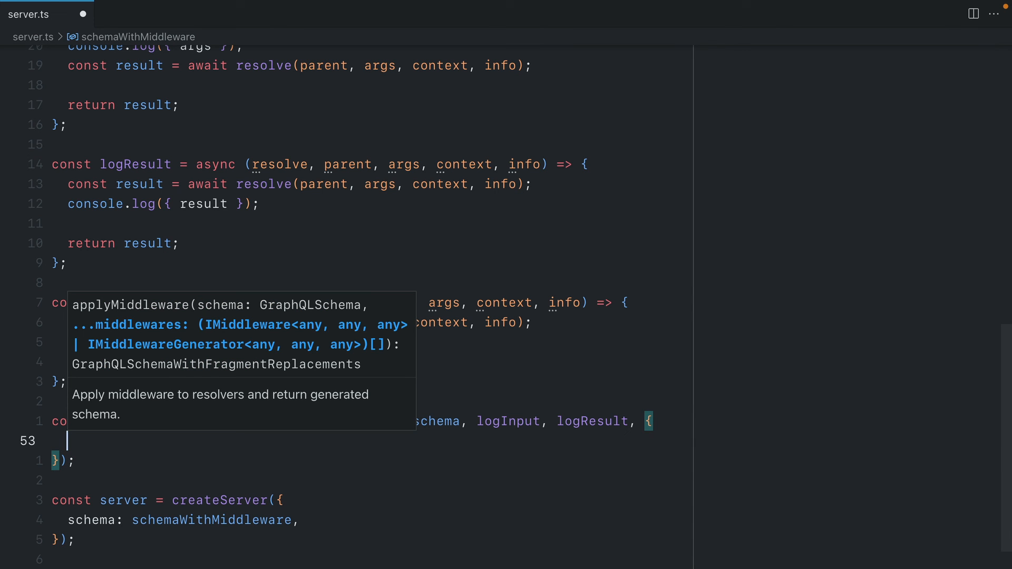
pyautogui.write('Episodes {')
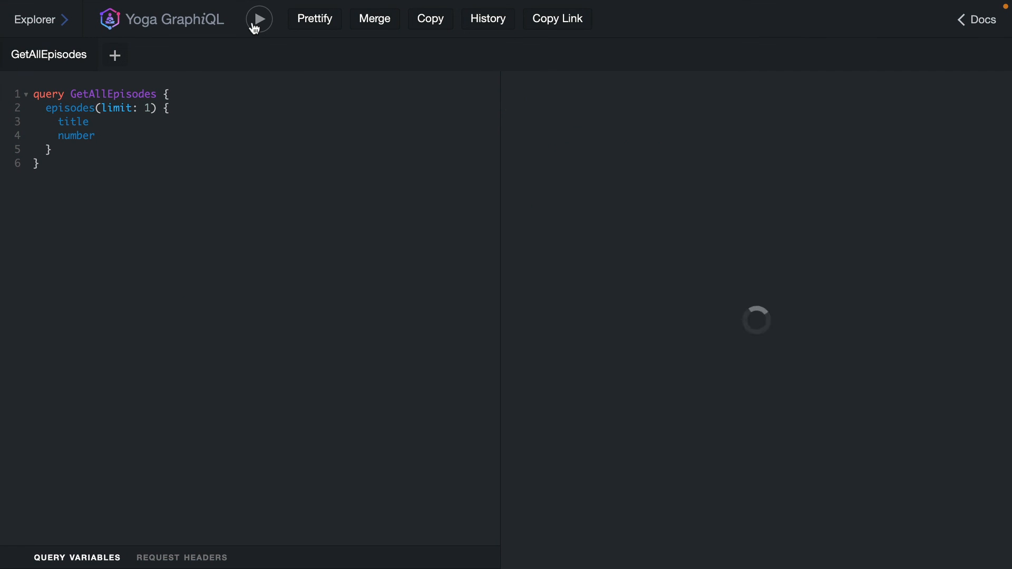
# Run GetAllEpisodes and highlight the 'GRAPHQL MIDDLEWARE' title value and its field name
pyautogui.click(258, 18)
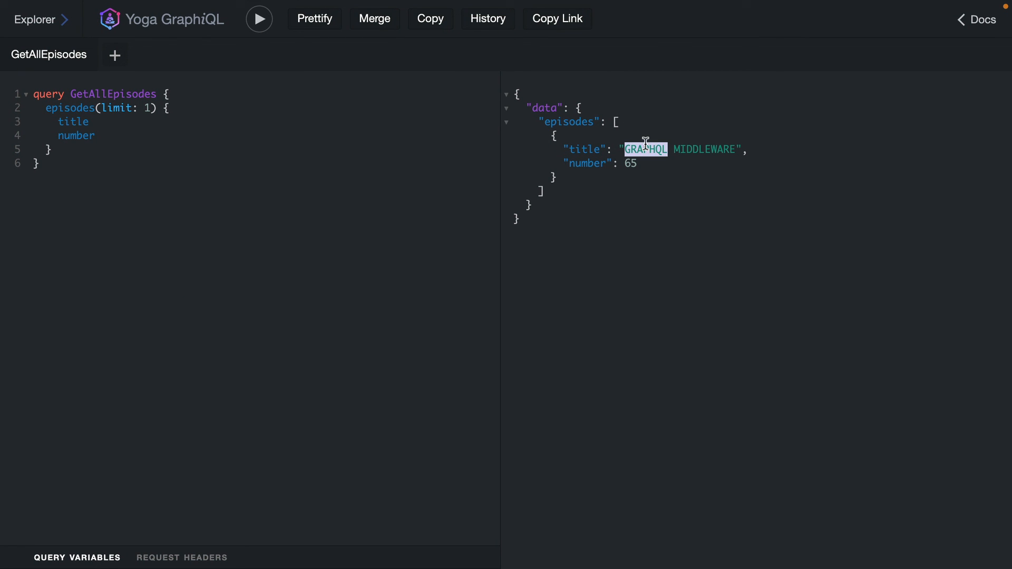
pyautogui.moveTo(645, 149); pyautogui.dragTo(736, 149)
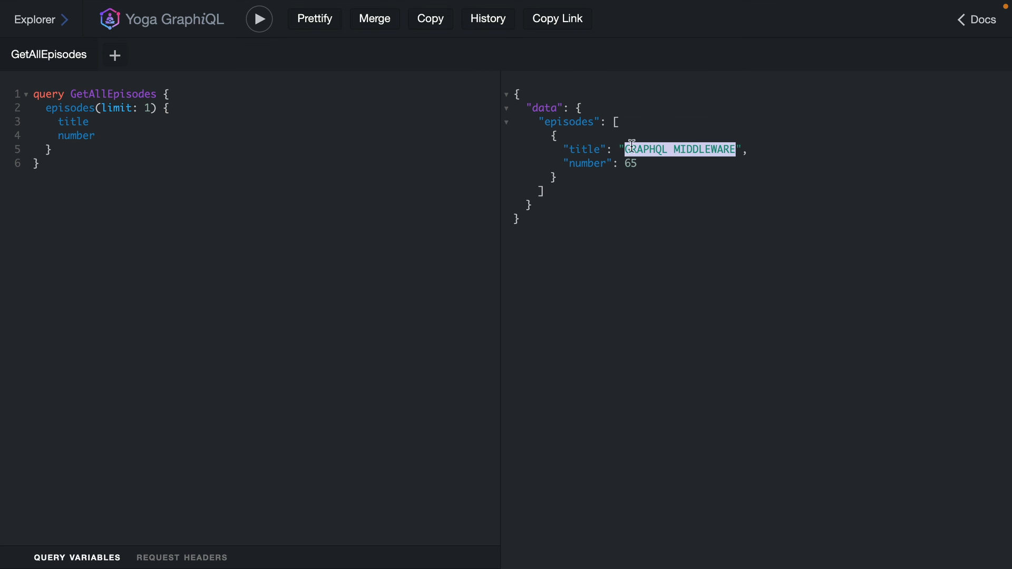
pyautogui.doubleClick(583, 149)
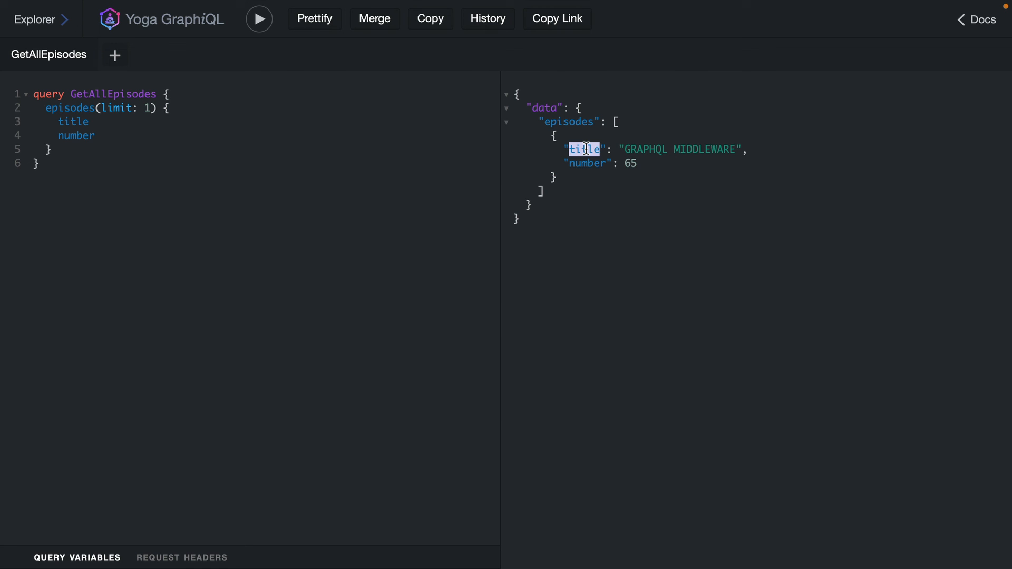